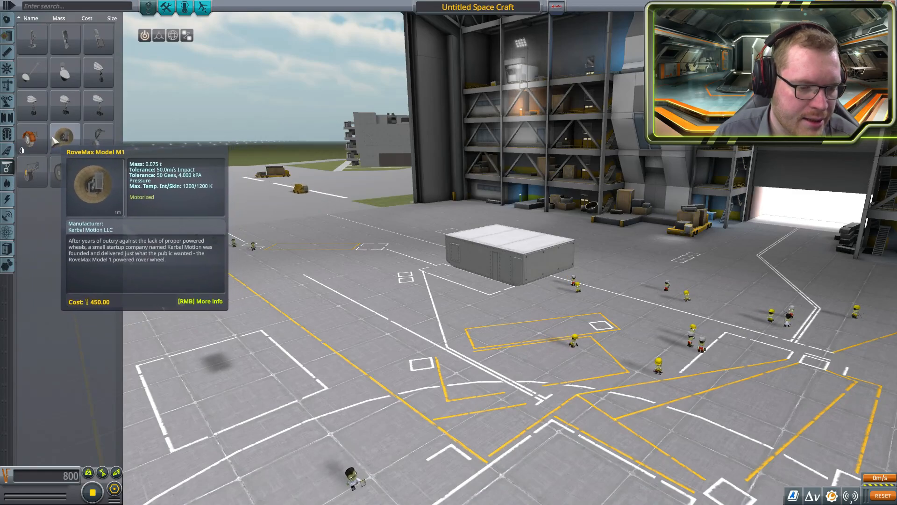
mouse_move(97, 139)
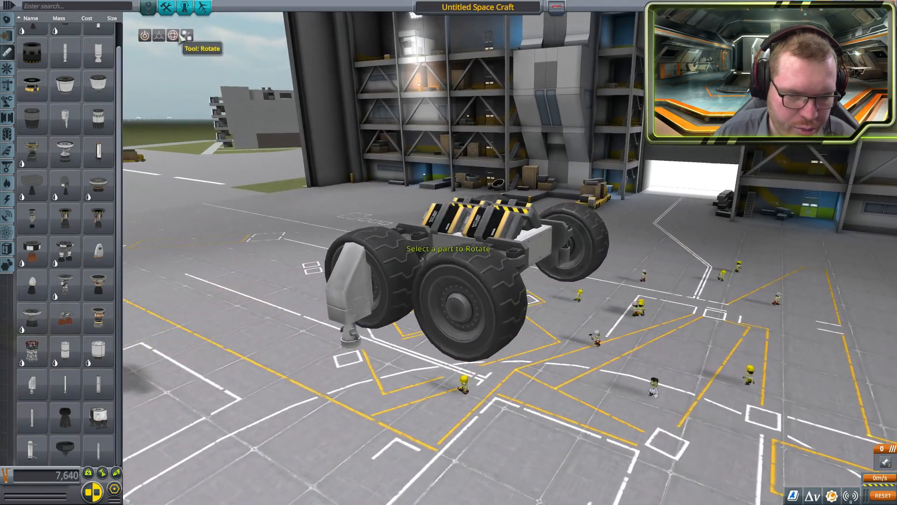
- Angle the front RCS thruster outward using absolute rotation axes, then switch to Offset
click(343, 286)
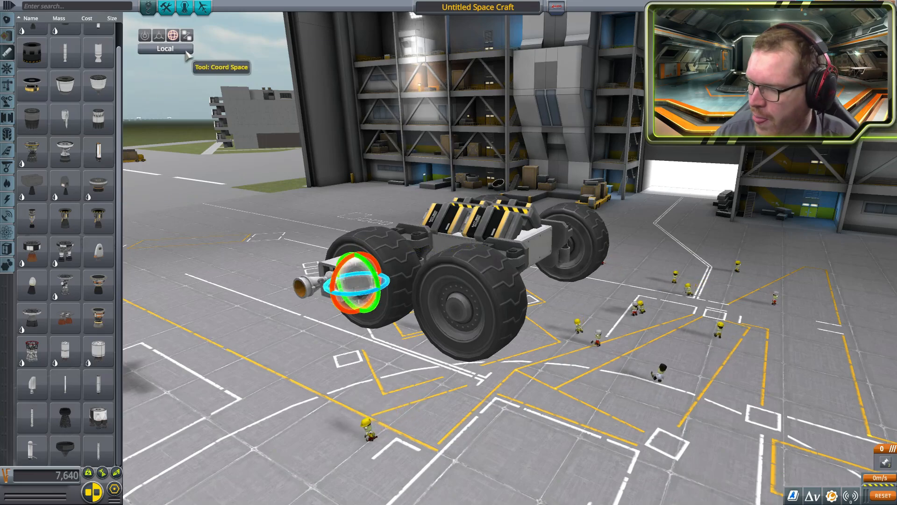
click(173, 36)
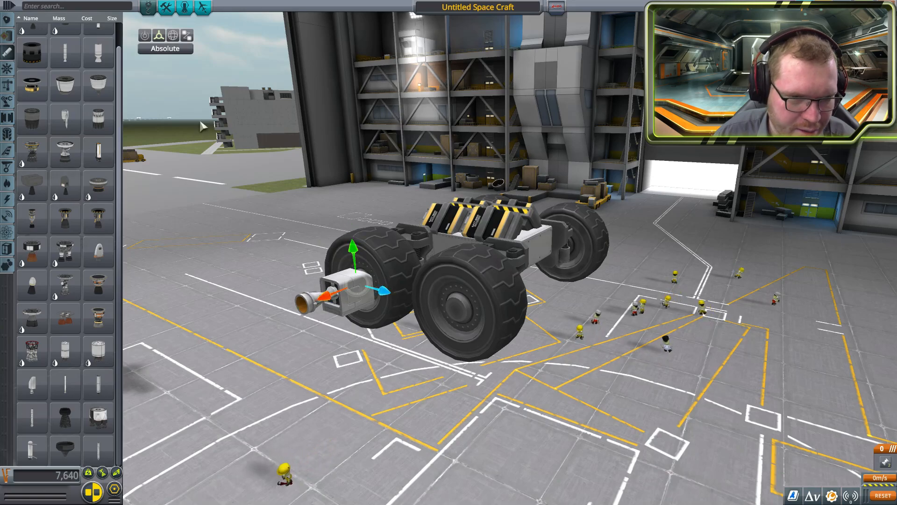
click(344, 289)
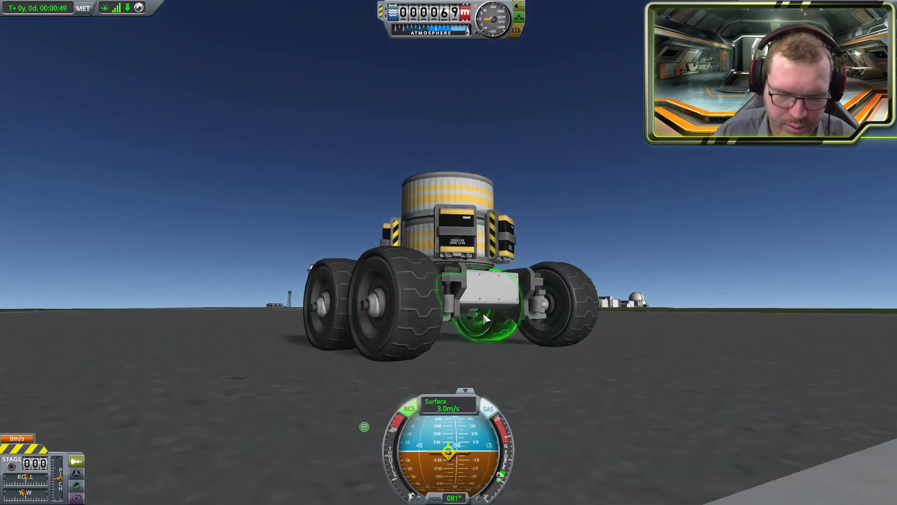
- Revert the test drive back to the Spaceplane Hangar
key(Escape)
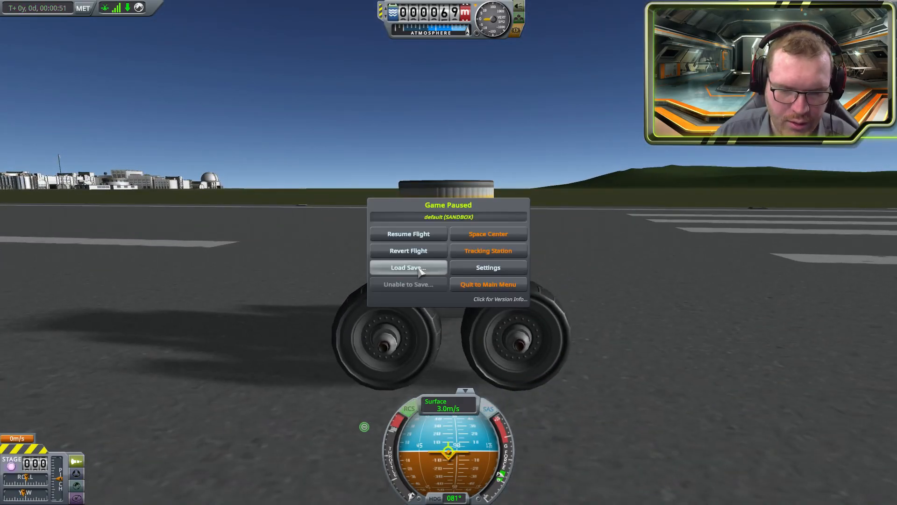
click(408, 250)
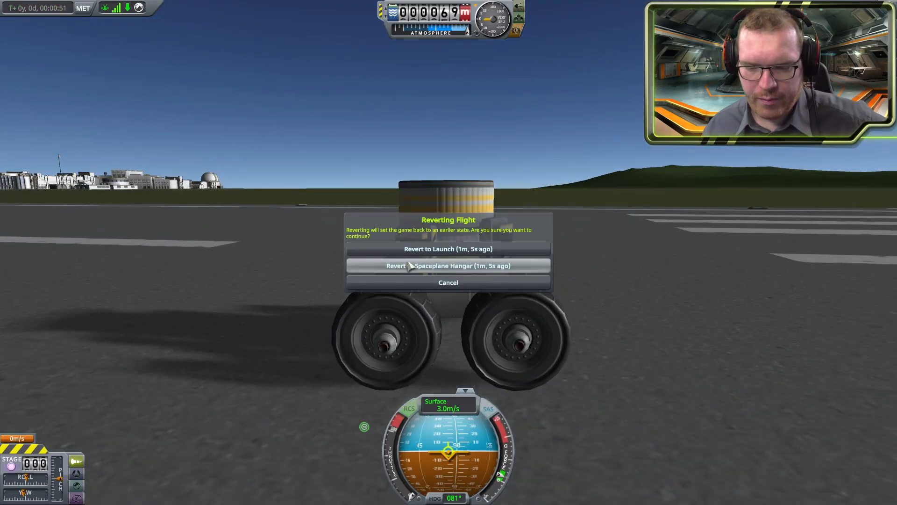
click(448, 265)
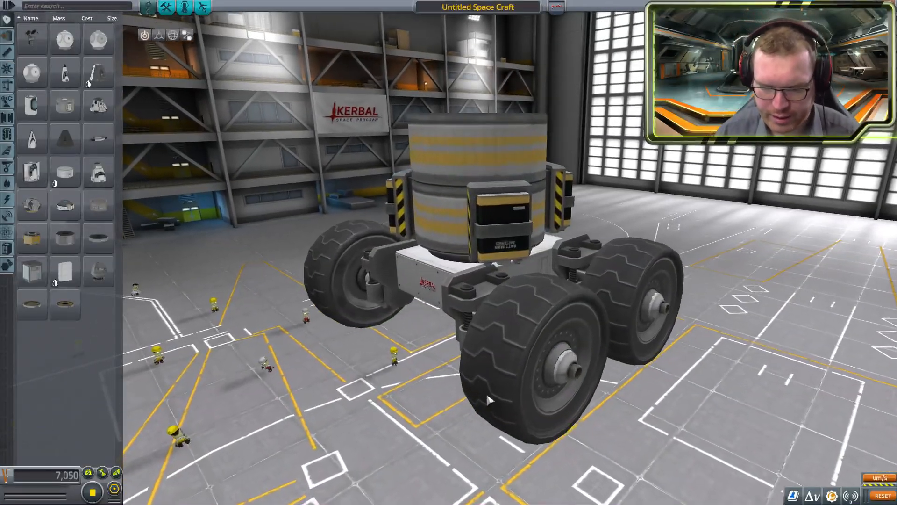
- Remove the wheels and attach a long flat structural plate to the body's side
click(173, 35)
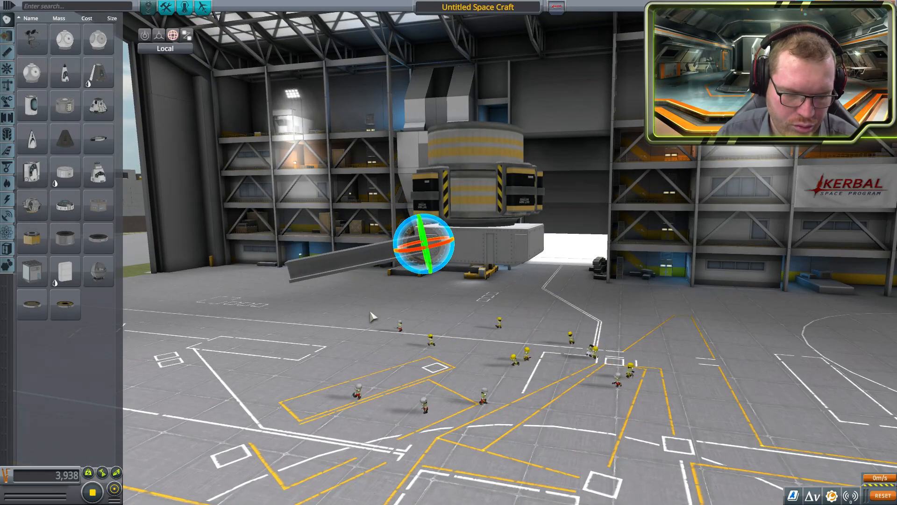
- Rotate the beams downward and mount four big wheels on their ends
click(145, 34)
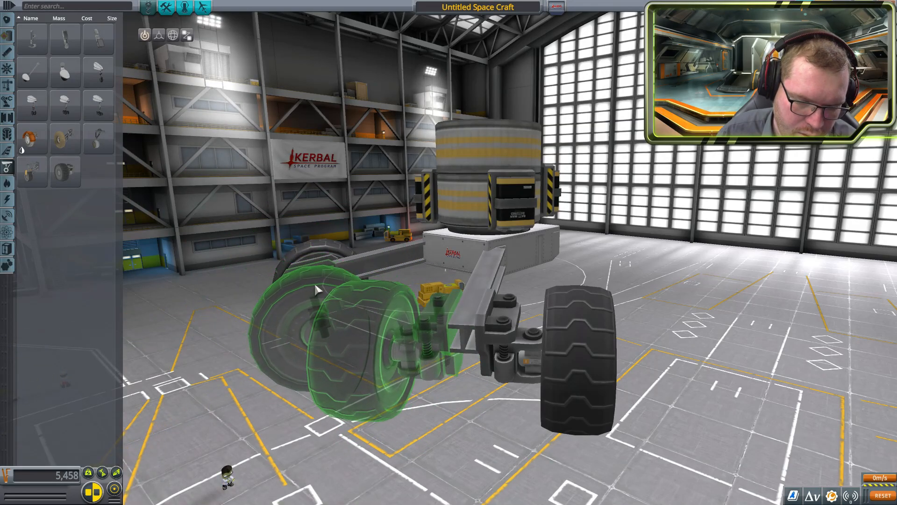
click(320, 343)
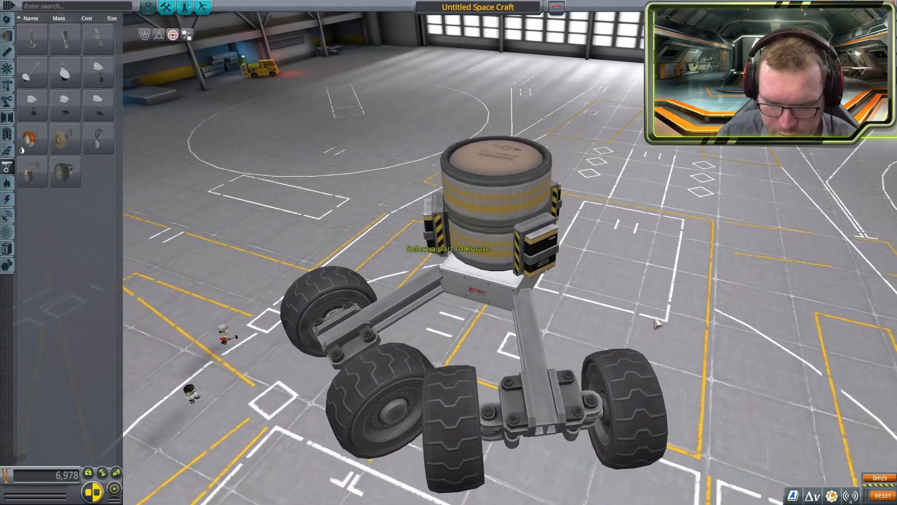
- Reposition struts and wheels with offset and rotate into a symmetrical row
click(606, 389)
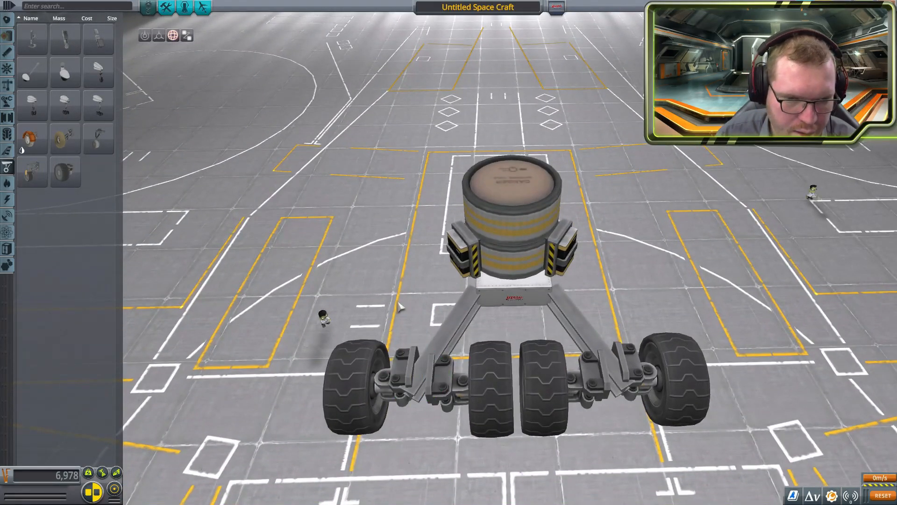
click(159, 35)
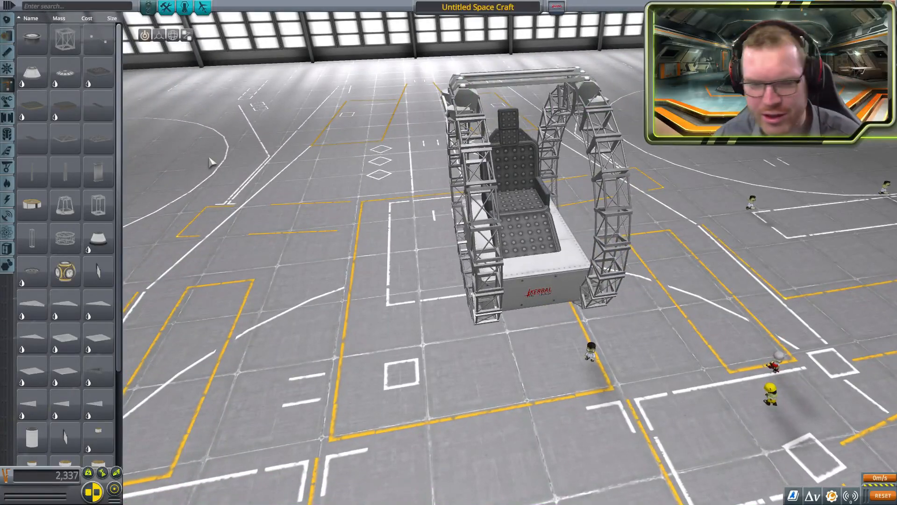
mouse_move(8, 200)
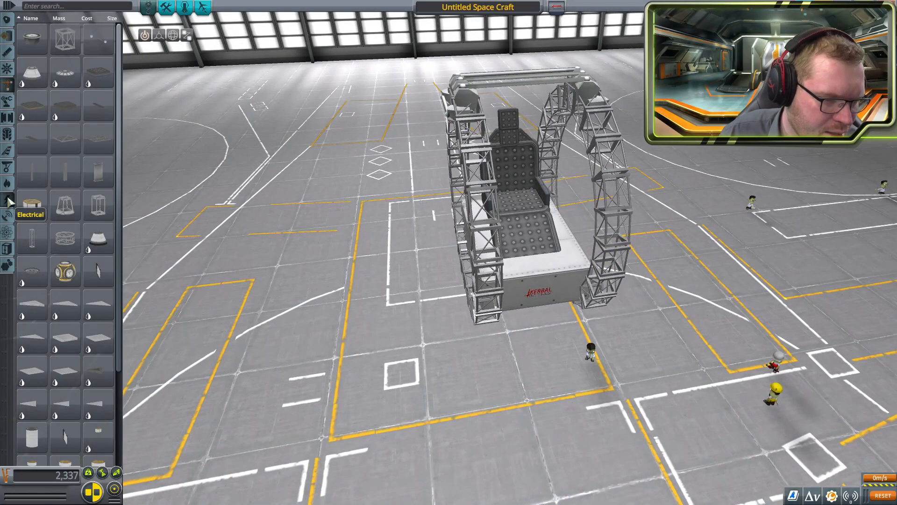